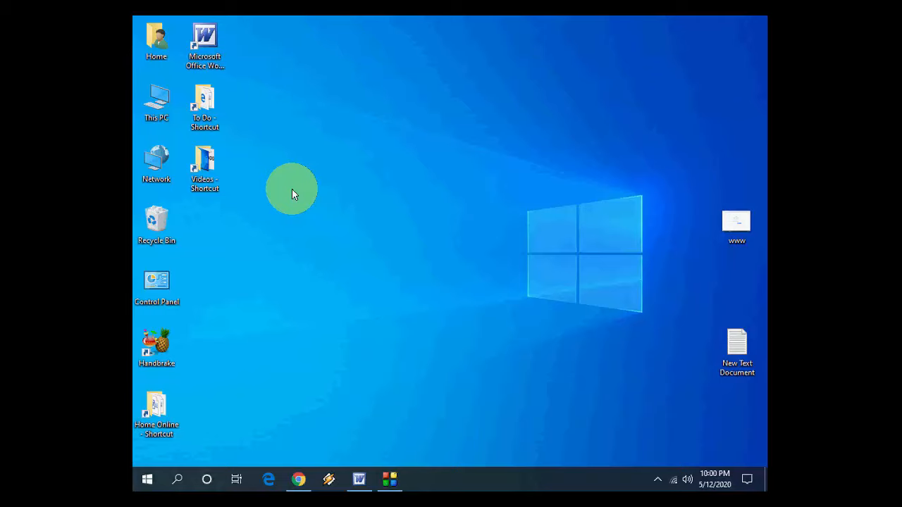
mouse_move(291, 428)
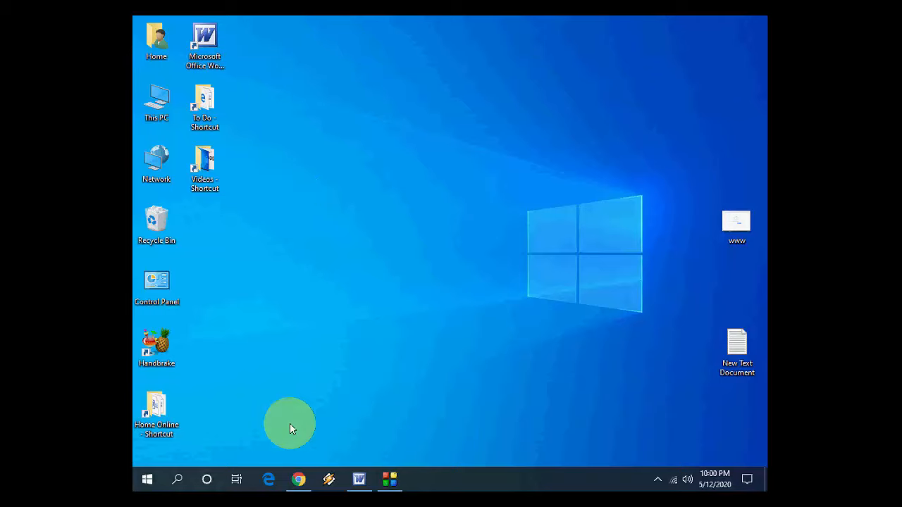
- Launch Chrome and open Google Translate from the Google apps grid
click(298, 480)
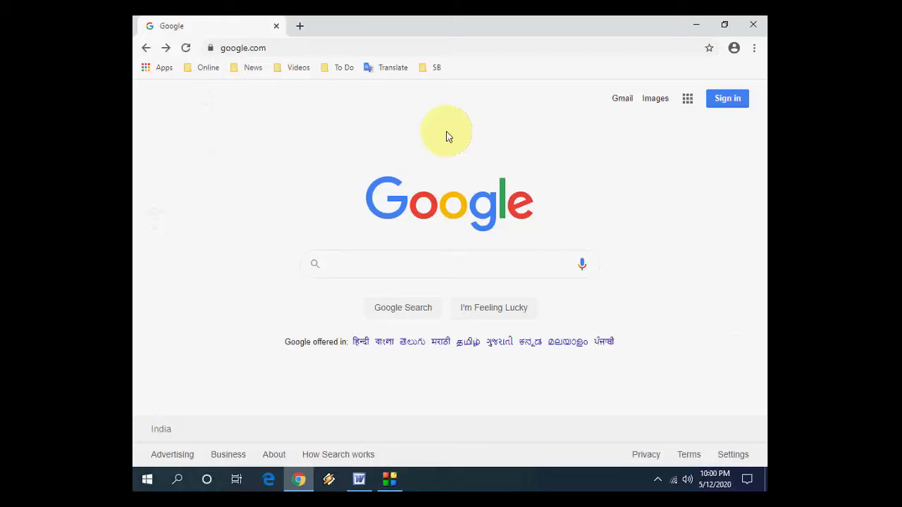
mouse_move(687, 98)
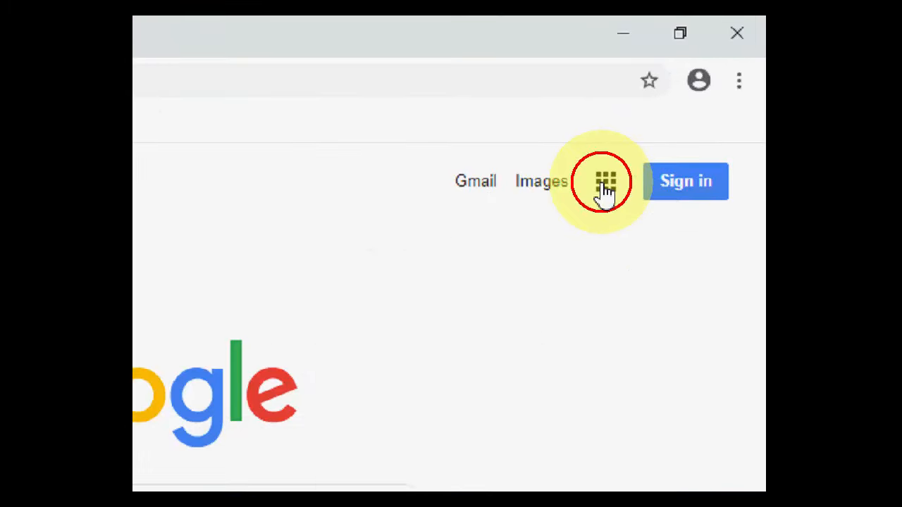
click(605, 181)
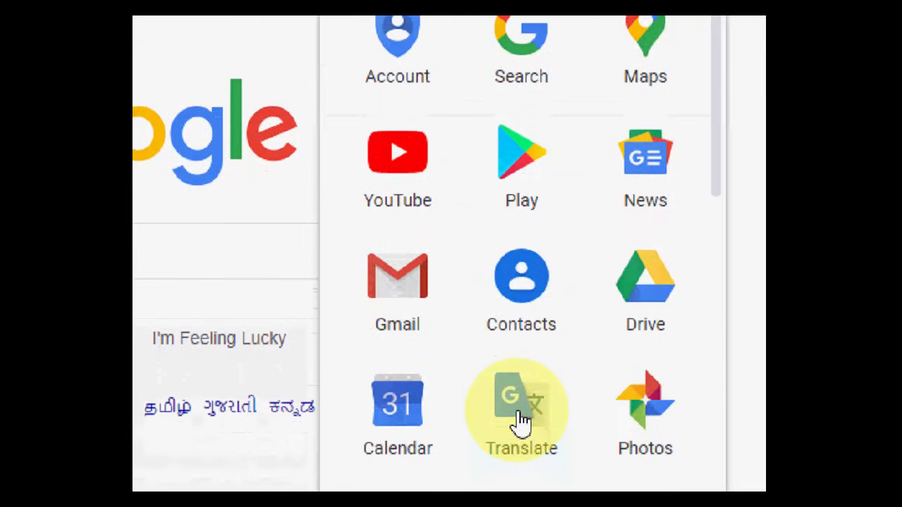
click(522, 405)
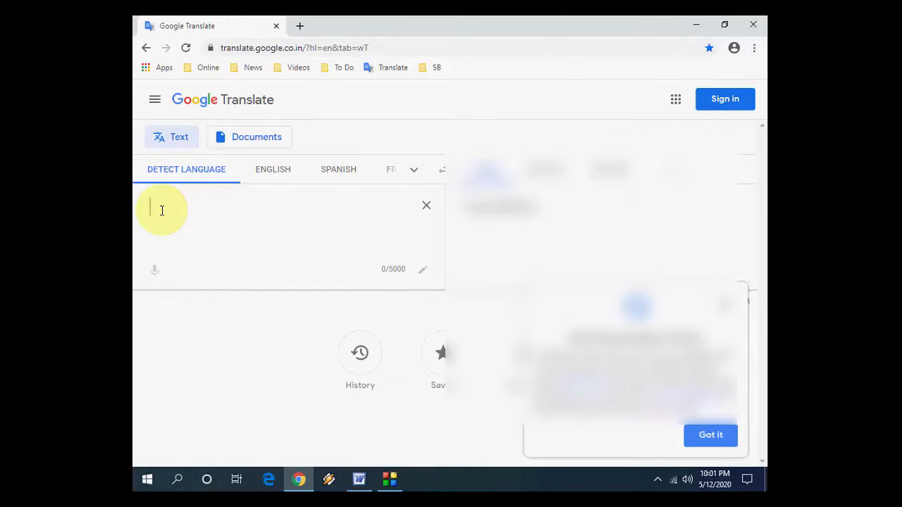
- Enter the 'Hi guys welcome back again…' paragraph about converting text to MP3 as source text
text(Hi guys welcome back again, in this video we will learn, how to convert text to mp3 by using google translate, you don't need to use any software)
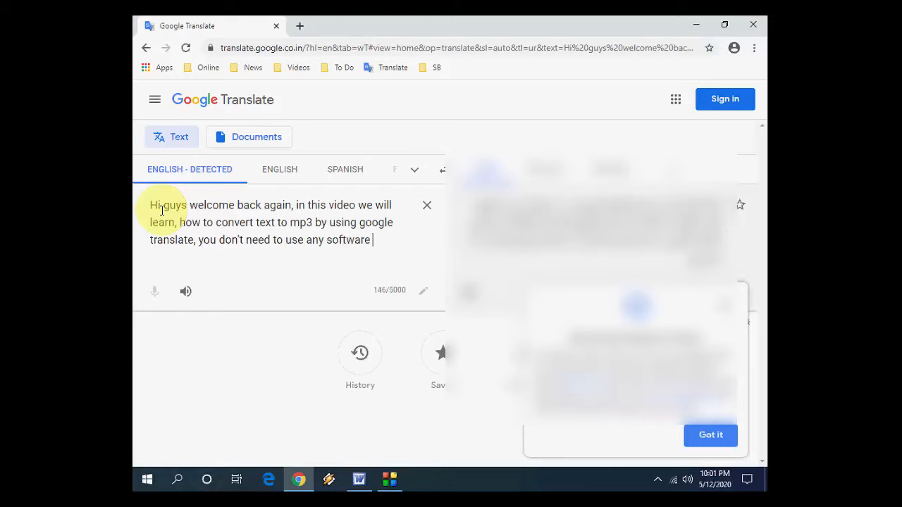
click(710, 435)
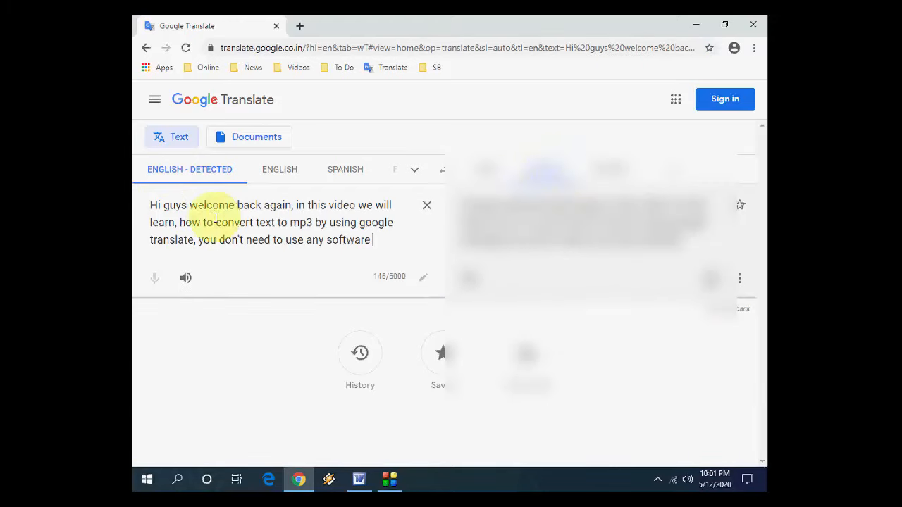
mouse_move(229, 295)
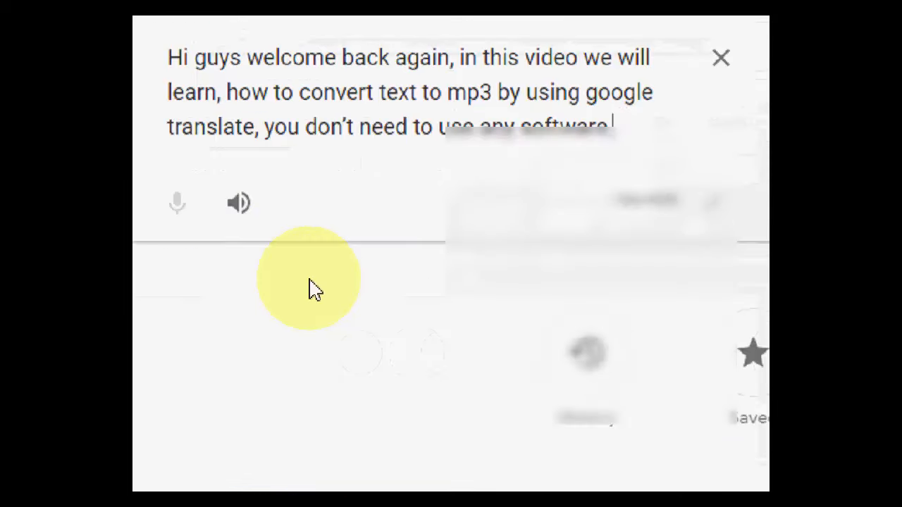
- Inspect the page, show the DevTools Network panel, and restart its request recording
right_click(314, 289)
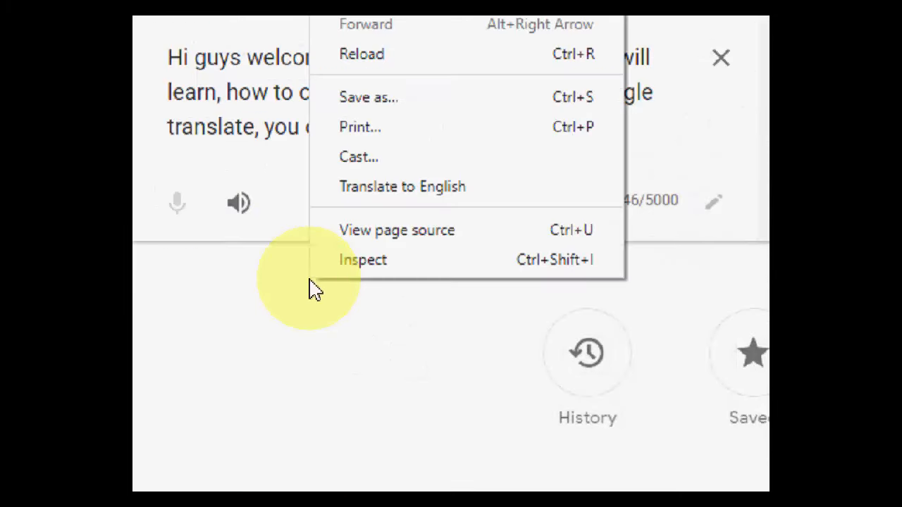
click(381, 261)
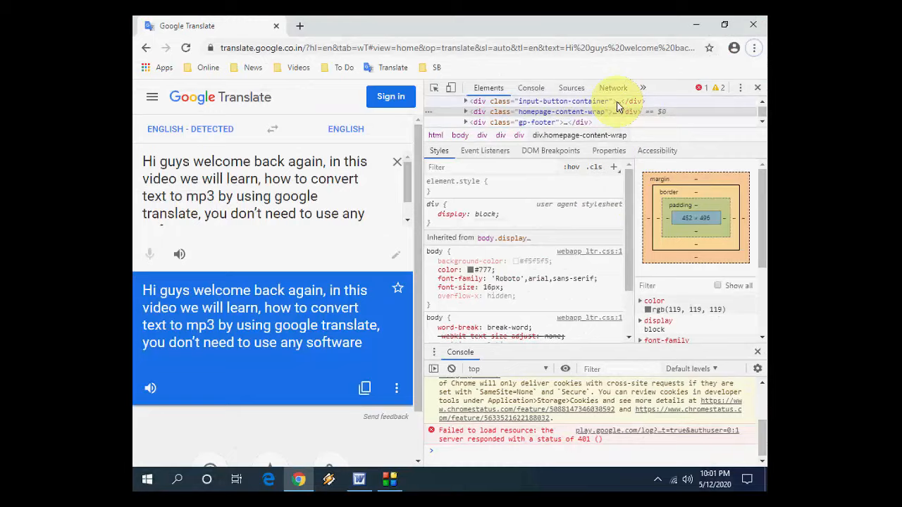
click(613, 87)
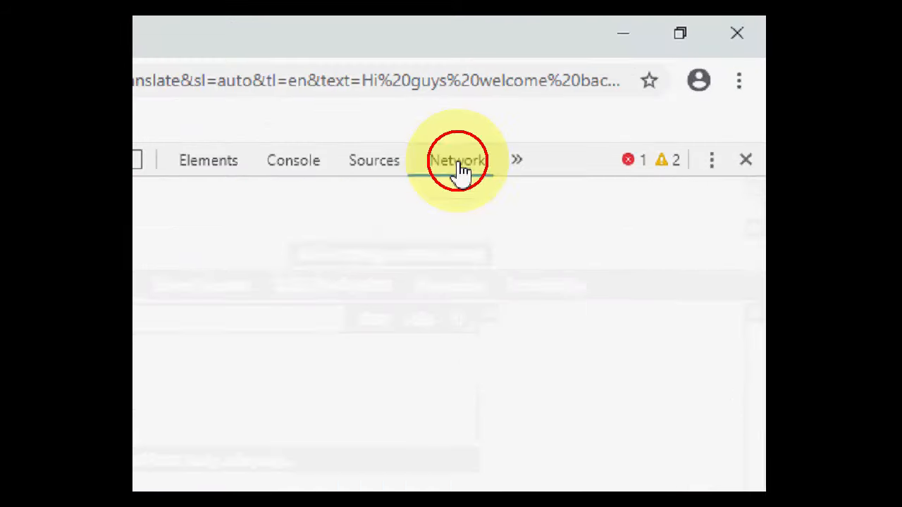
click(457, 160)
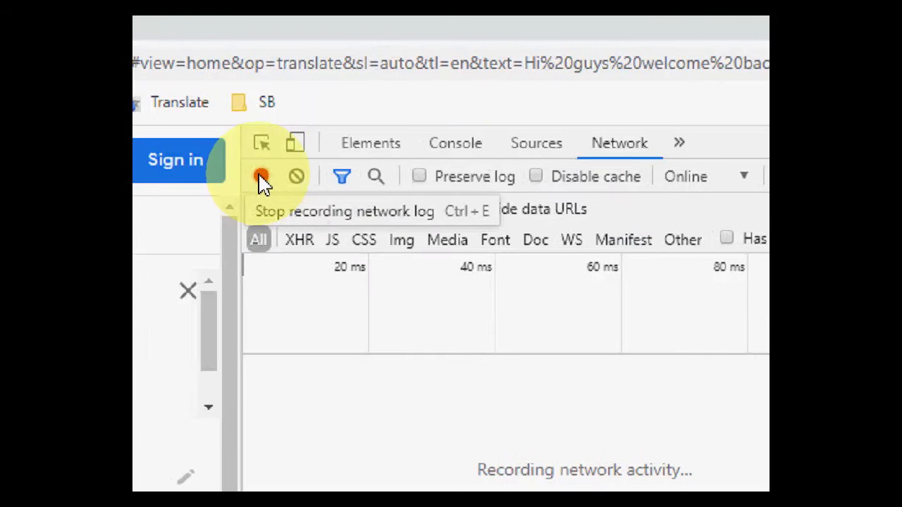
click(261, 176)
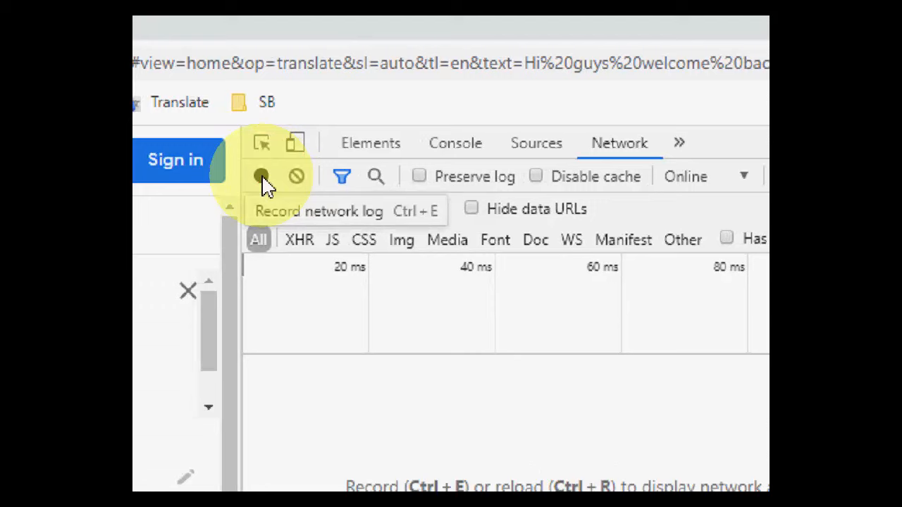
click(262, 177)
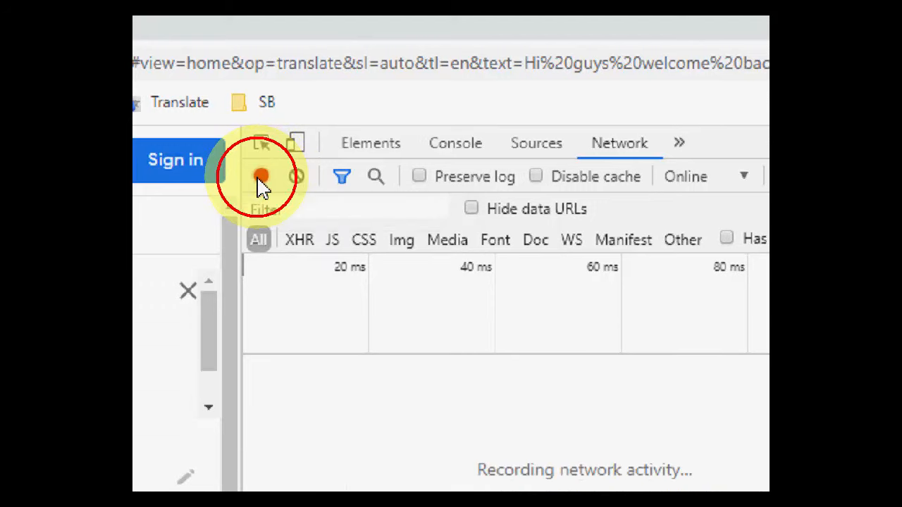
mouse_move(261, 176)
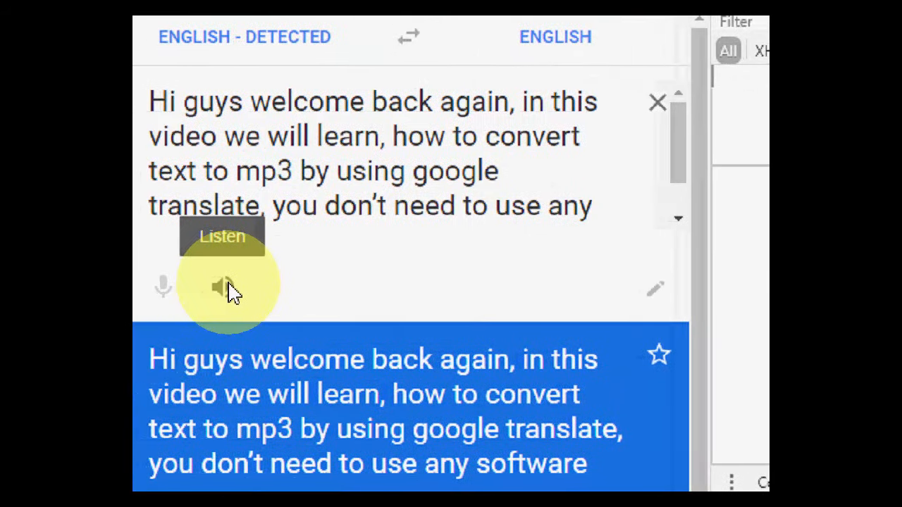
- Play the source text with the Listen speaker to capture the translate_tts request
click(223, 287)
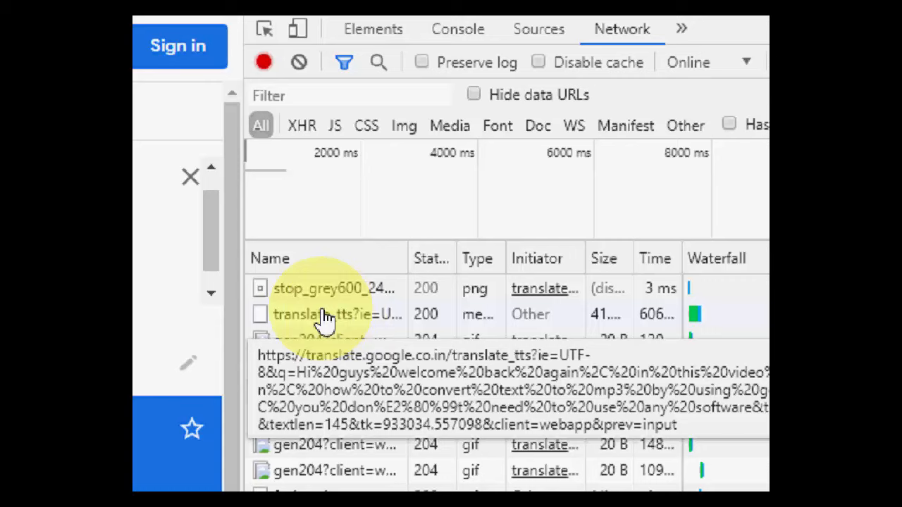
- Open the translate_tts network request in a new tab as playable audio
right_click(310, 314)
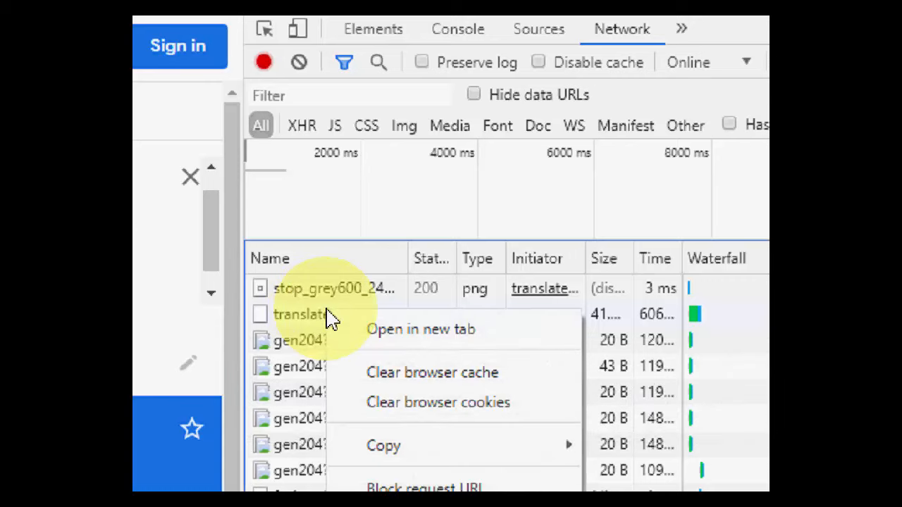
click(421, 329)
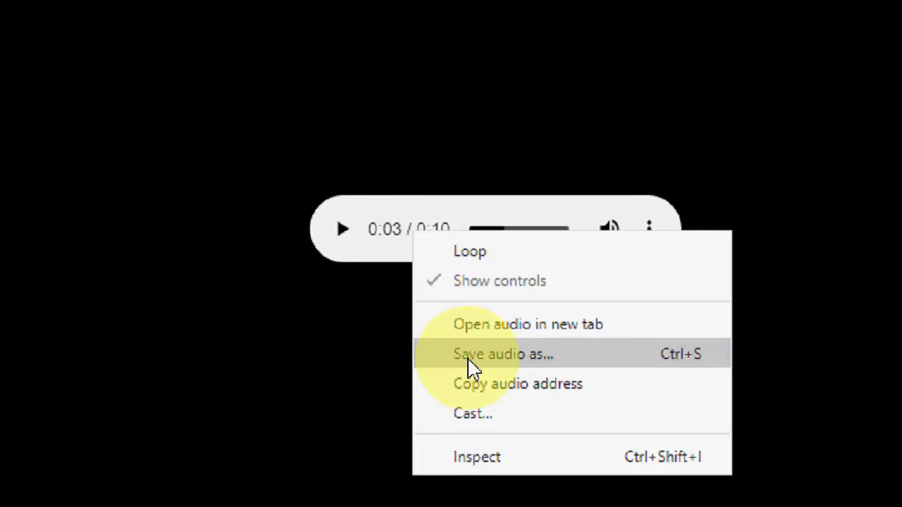
- Save the audio to the Desktop as translate_tts.mp3
click(503, 354)
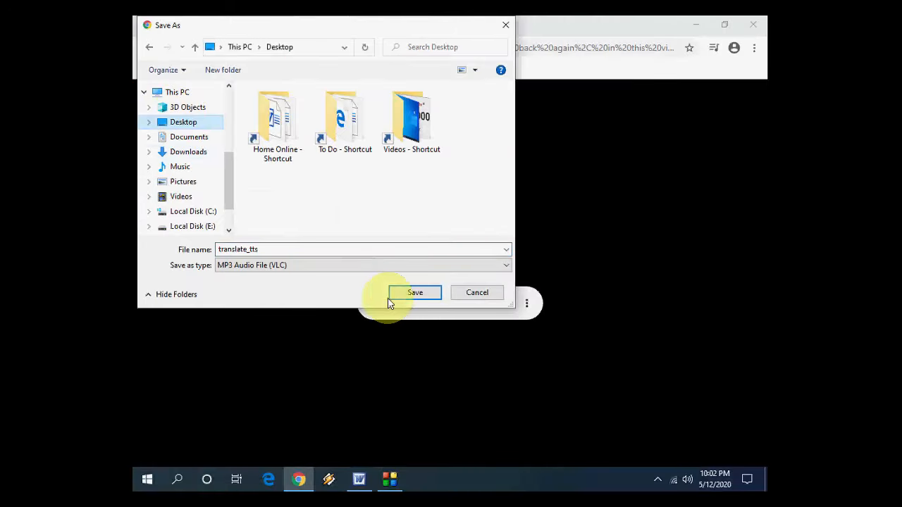
click(414, 292)
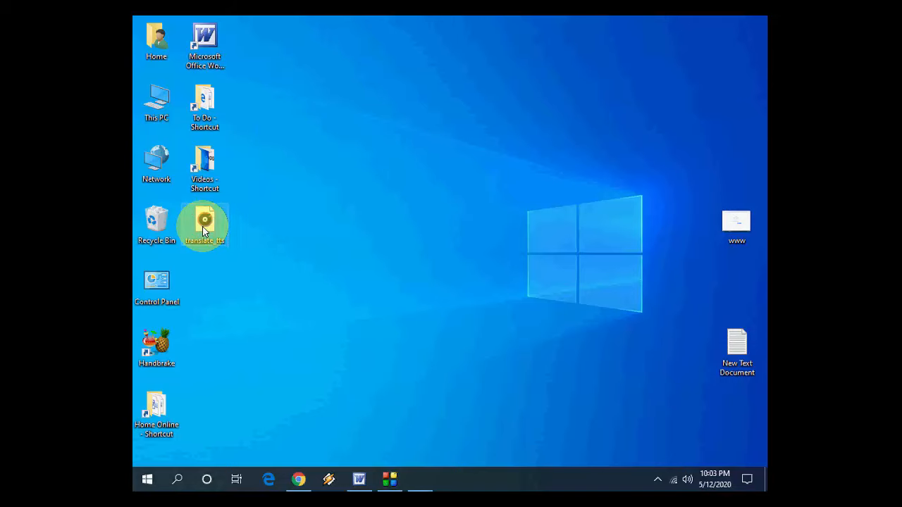
- Play translate_tts from the desktop in Groove Music, close it, and refresh the desktop
double_click(205, 225)
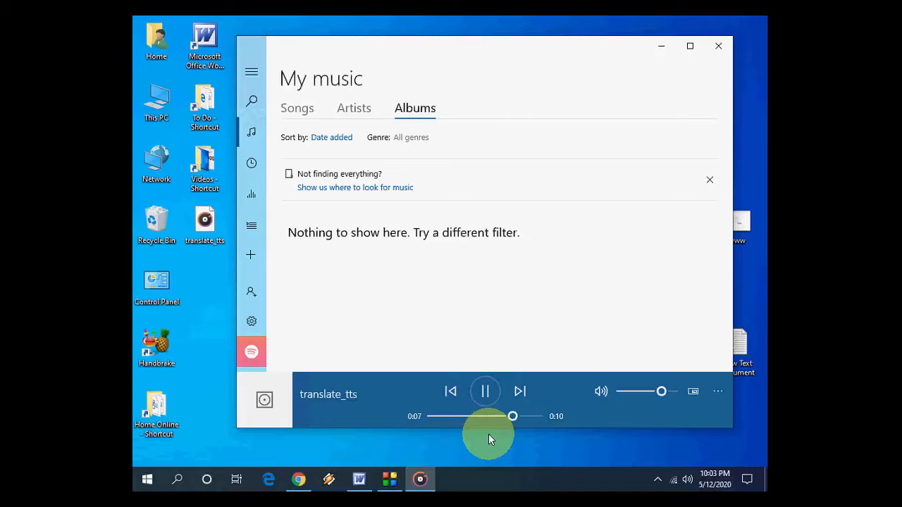
click(485, 391)
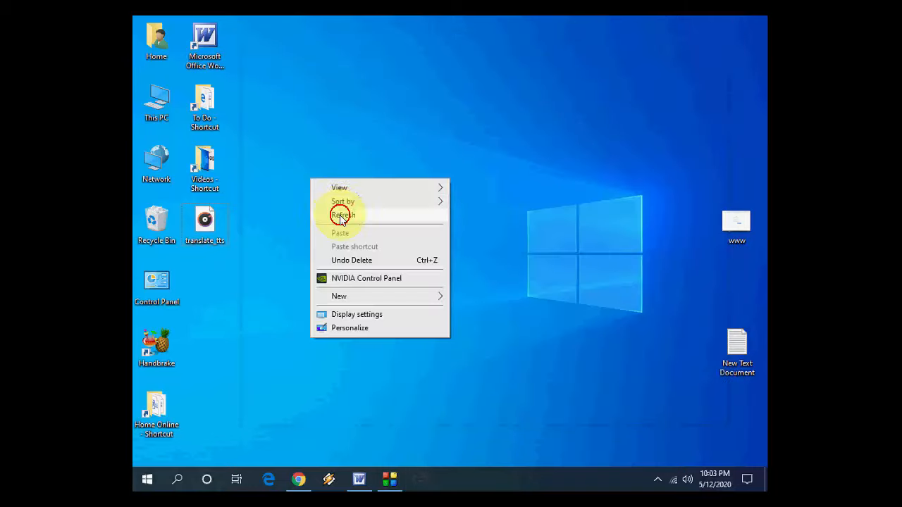
click(341, 215)
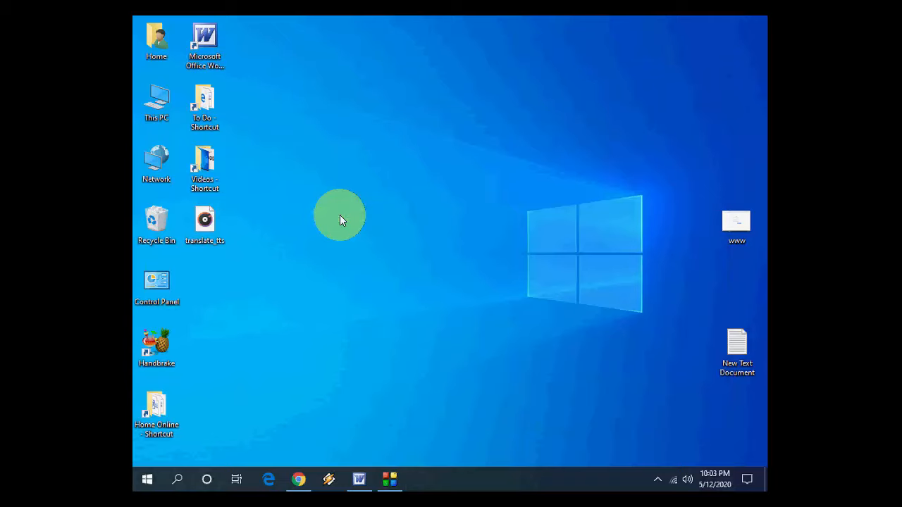